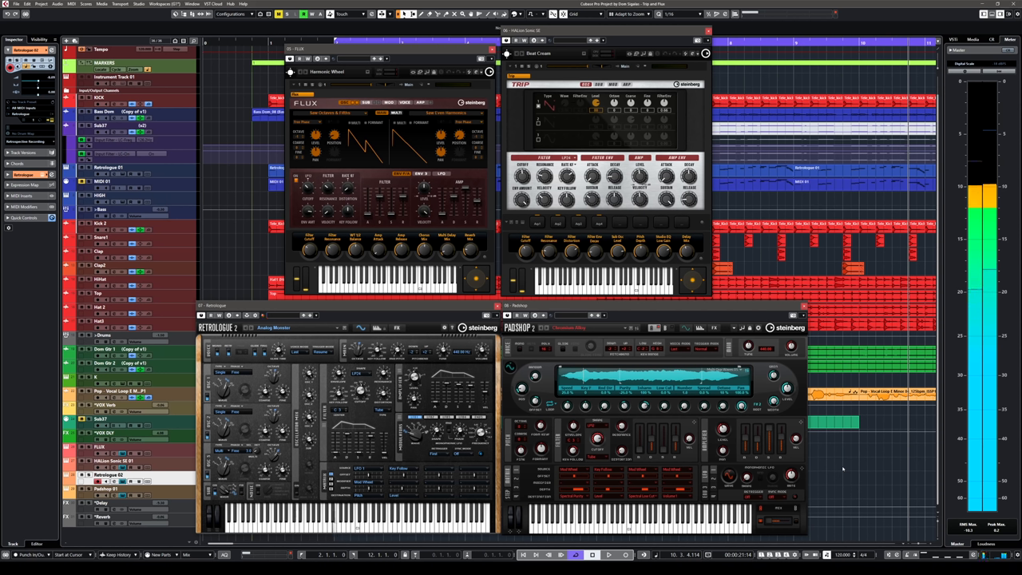
# Quantize the drum audio loop to a 1/16 grid using AudioWarp warp markers.
pyautogui.click(108, 489)
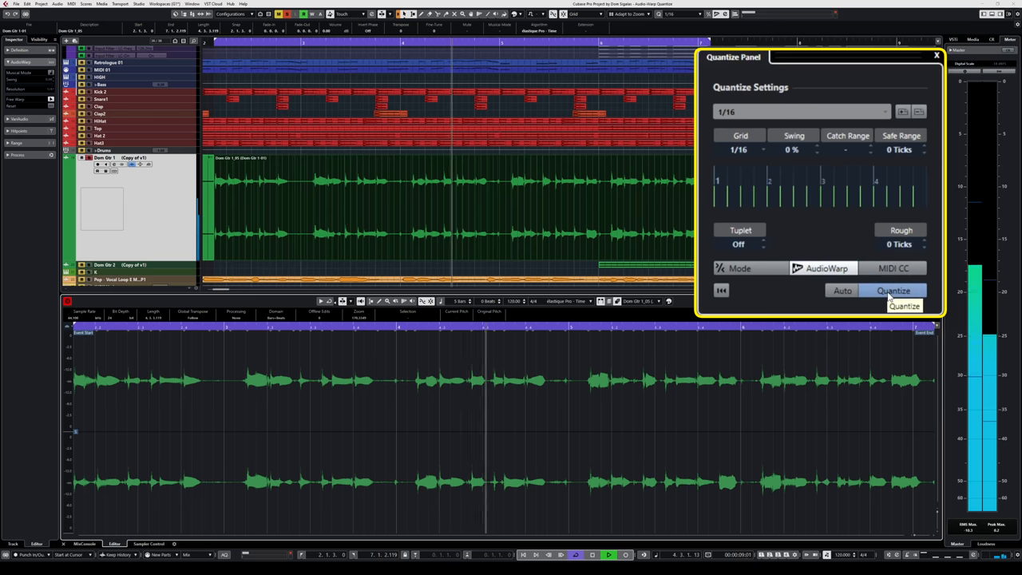
pyautogui.click(892, 290)
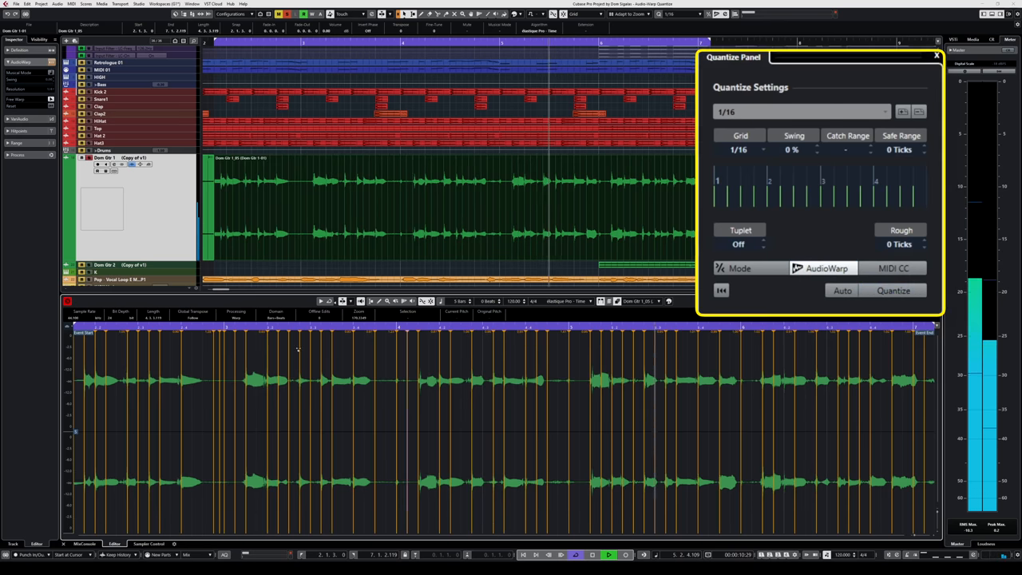